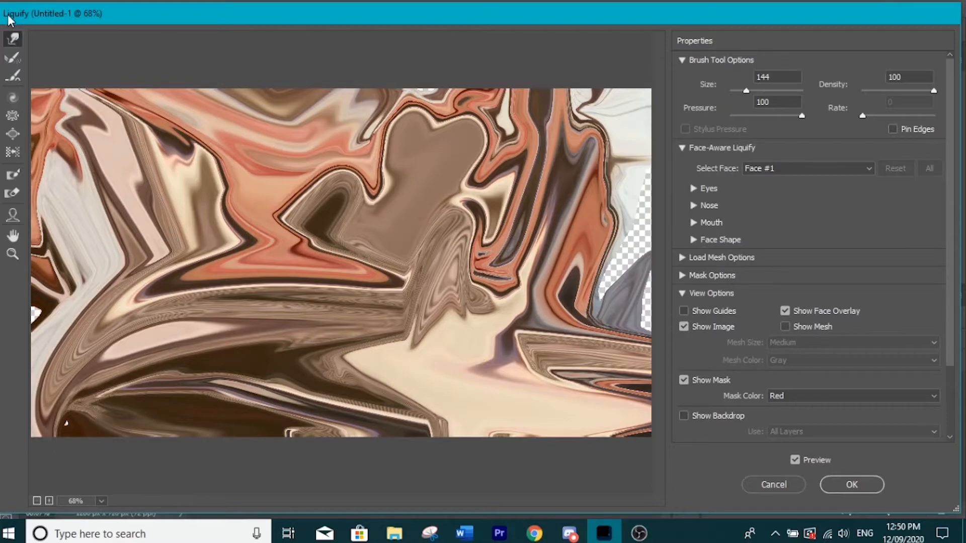
mouse_move(12, 58)
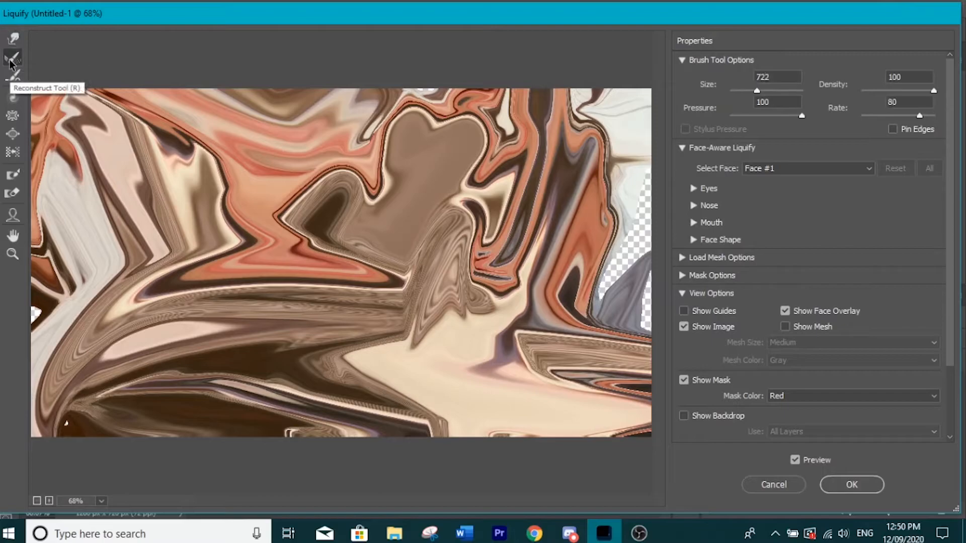
mouse_move(277, 277)
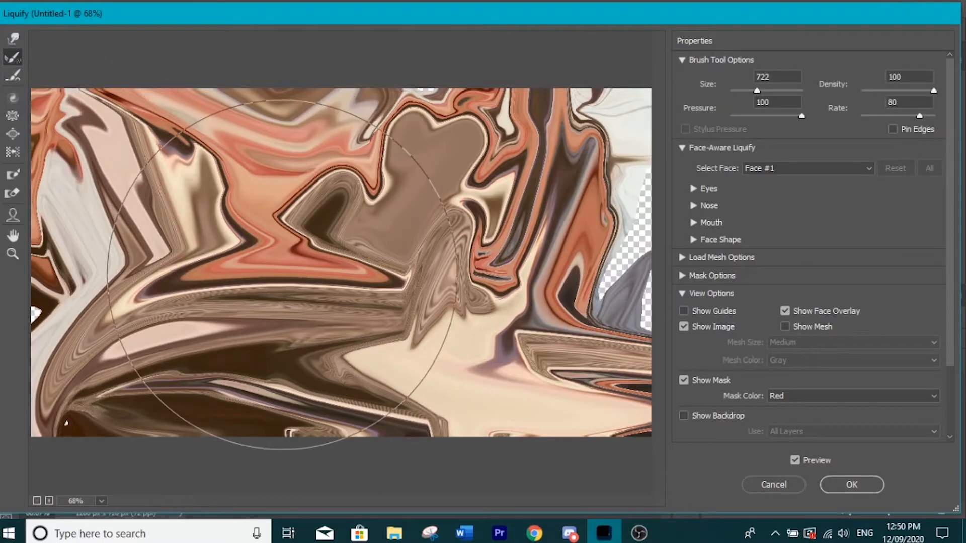